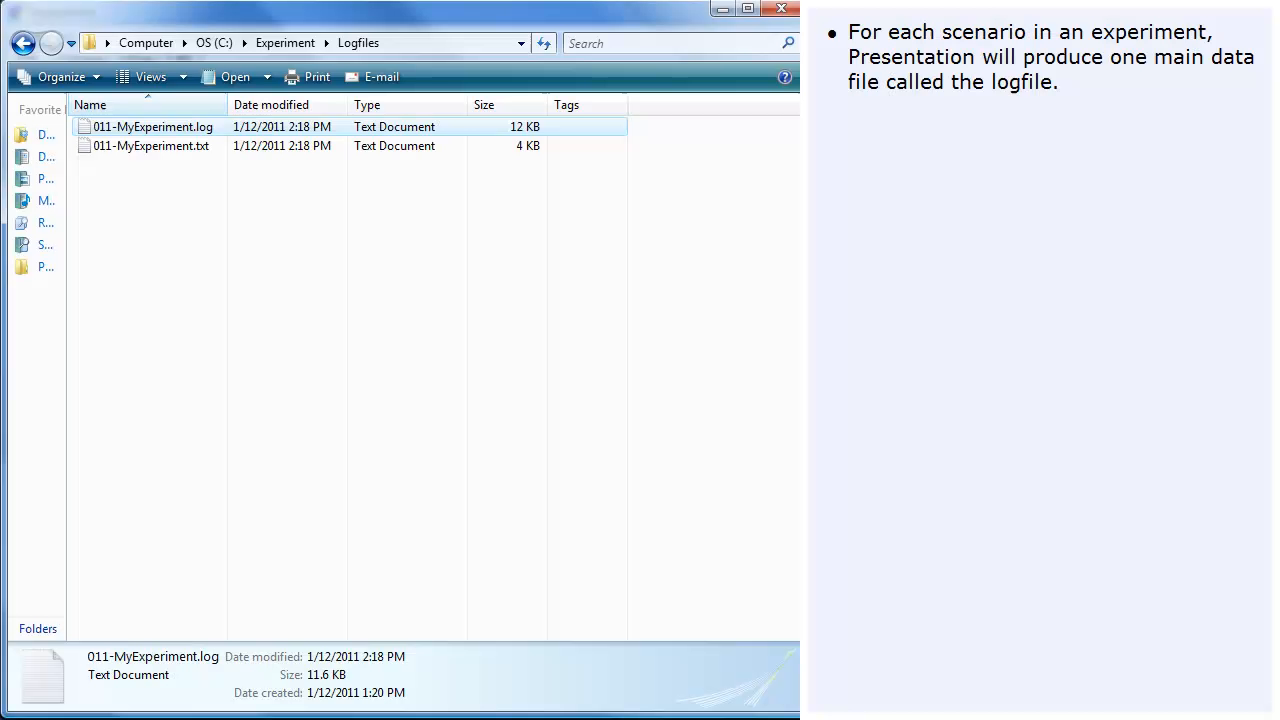
mouse_move(291, 188)
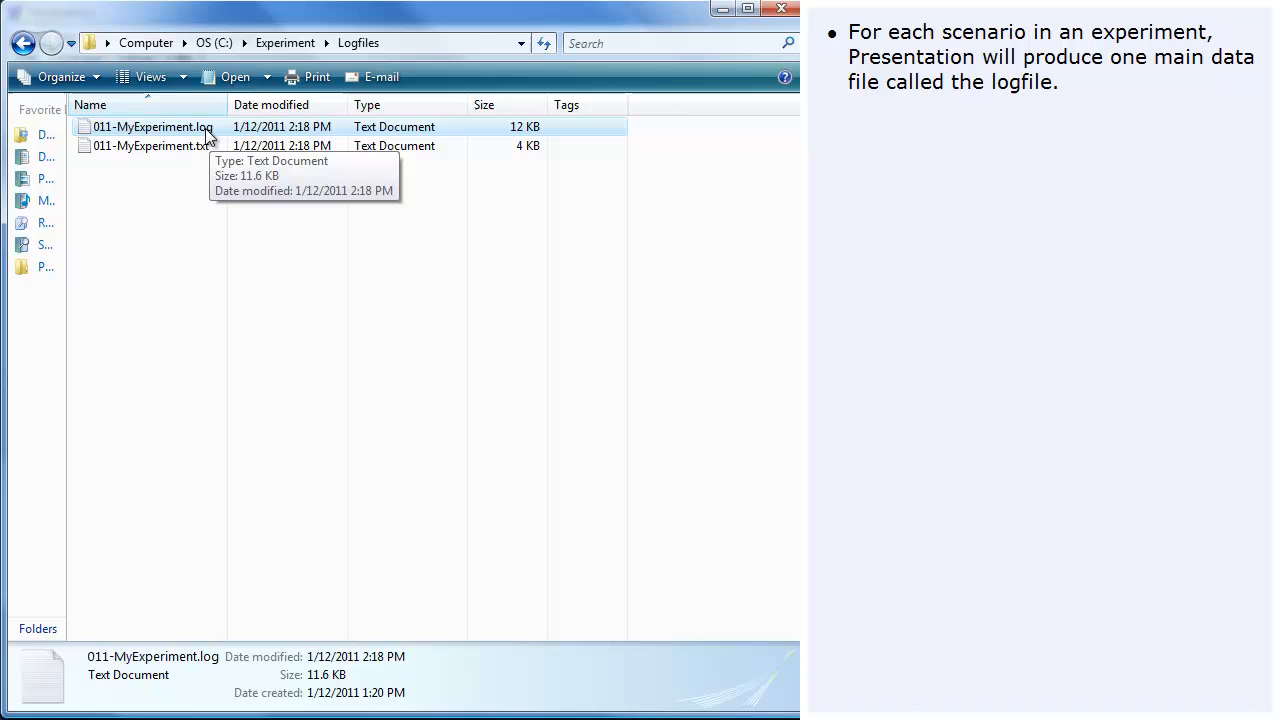
Open 011-MyExperiment.log from C:\Experiment\Logfiles into the Presentation analyzer.
double_click(152, 126)
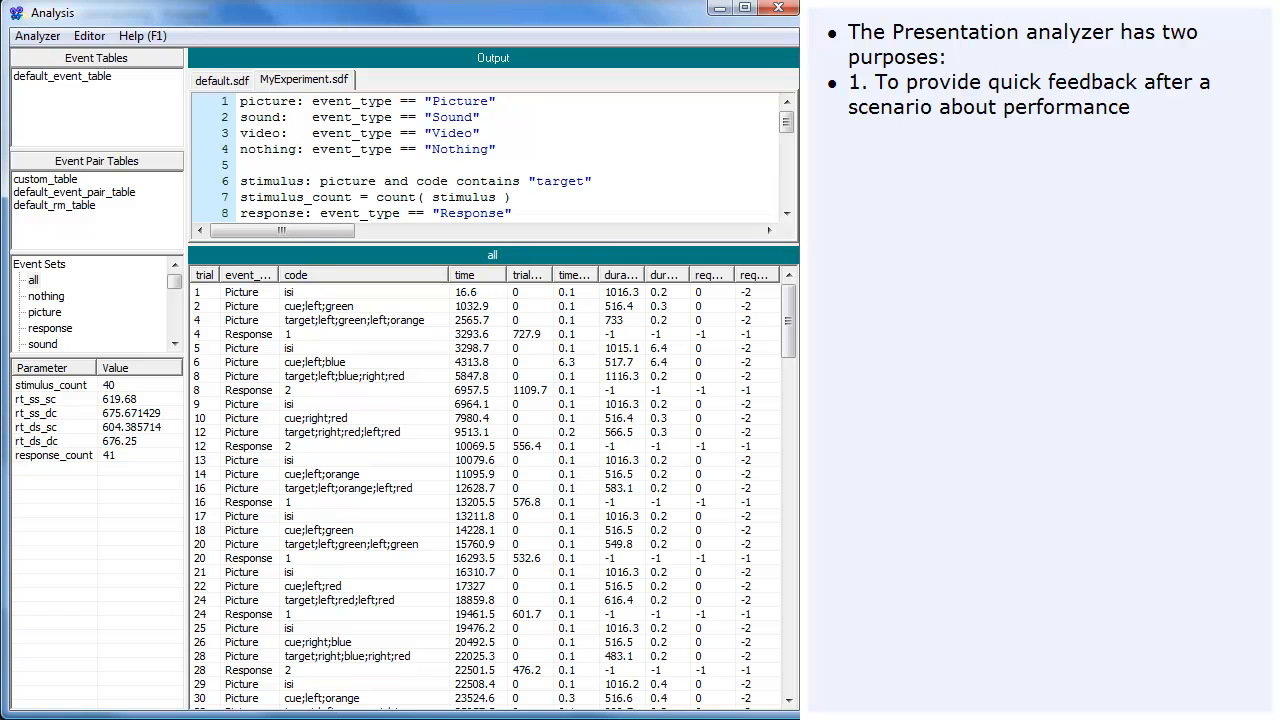
click(174, 287)
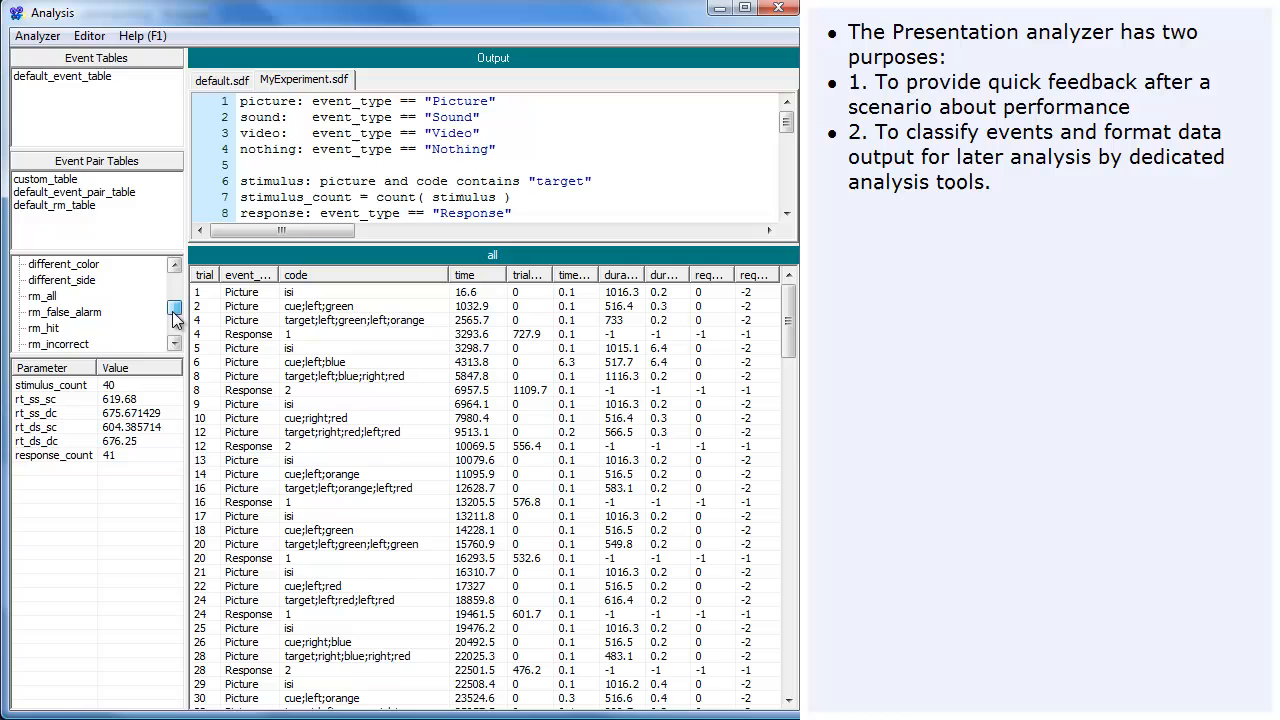
click(42, 296)
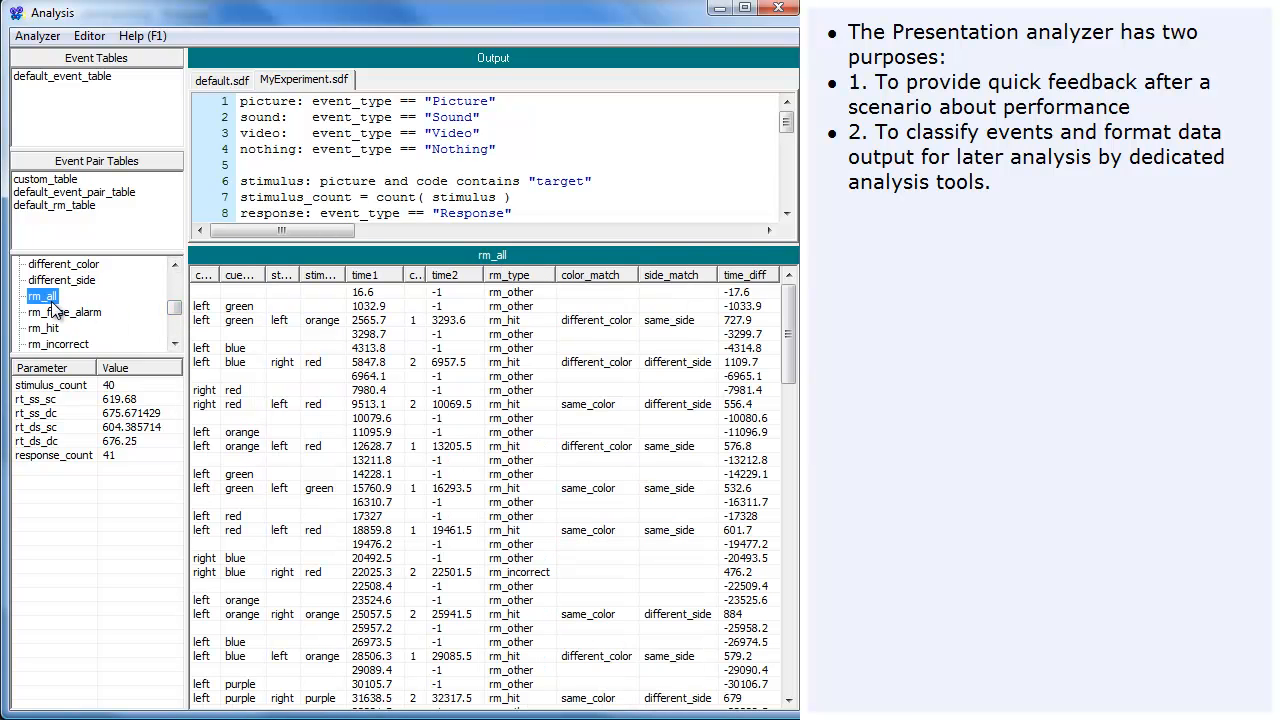
mouse_move(52, 312)
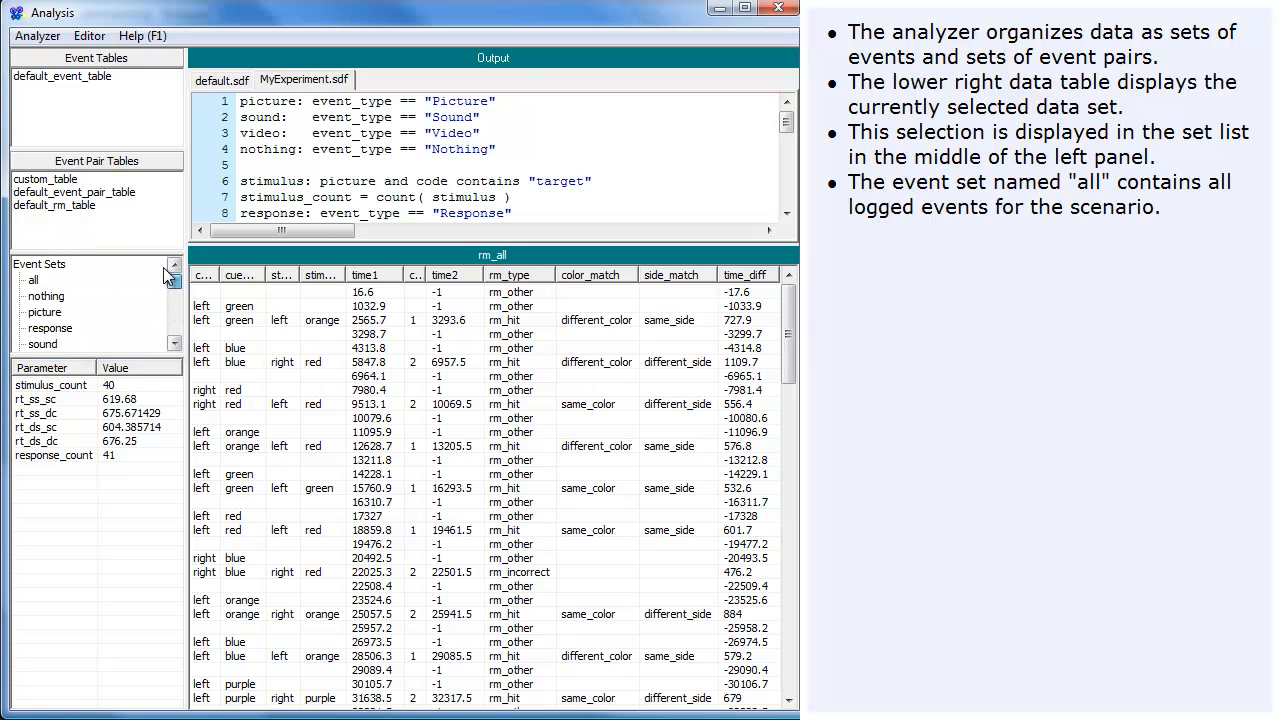
click(33, 280)
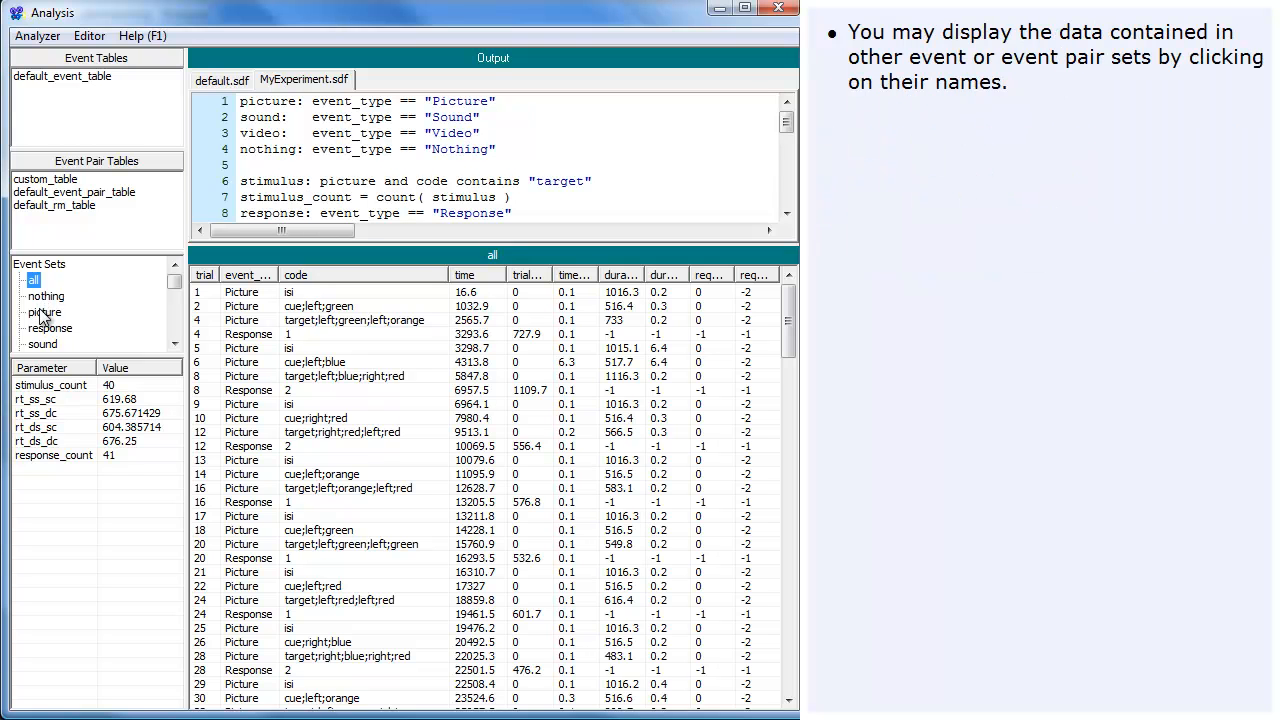
Step through the picture and different_side event sets, ending with the rm_hit pairs listed in the data table.
click(44, 312)
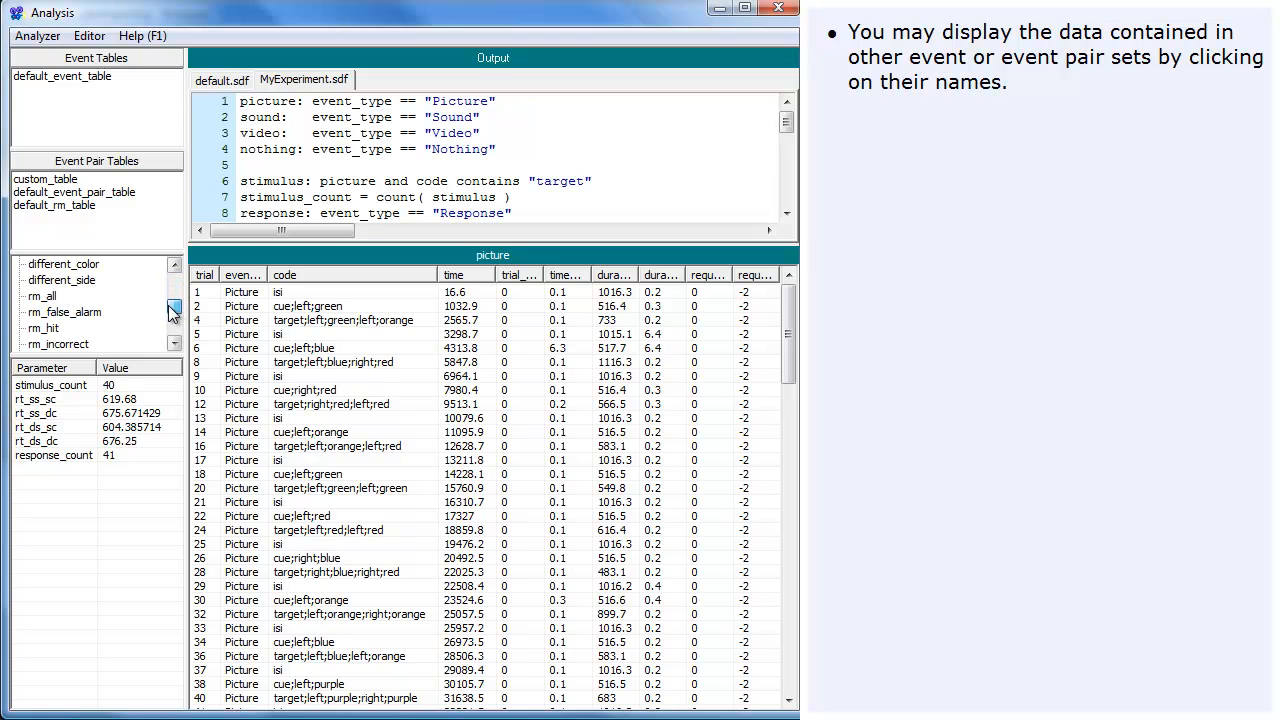
click(61, 279)
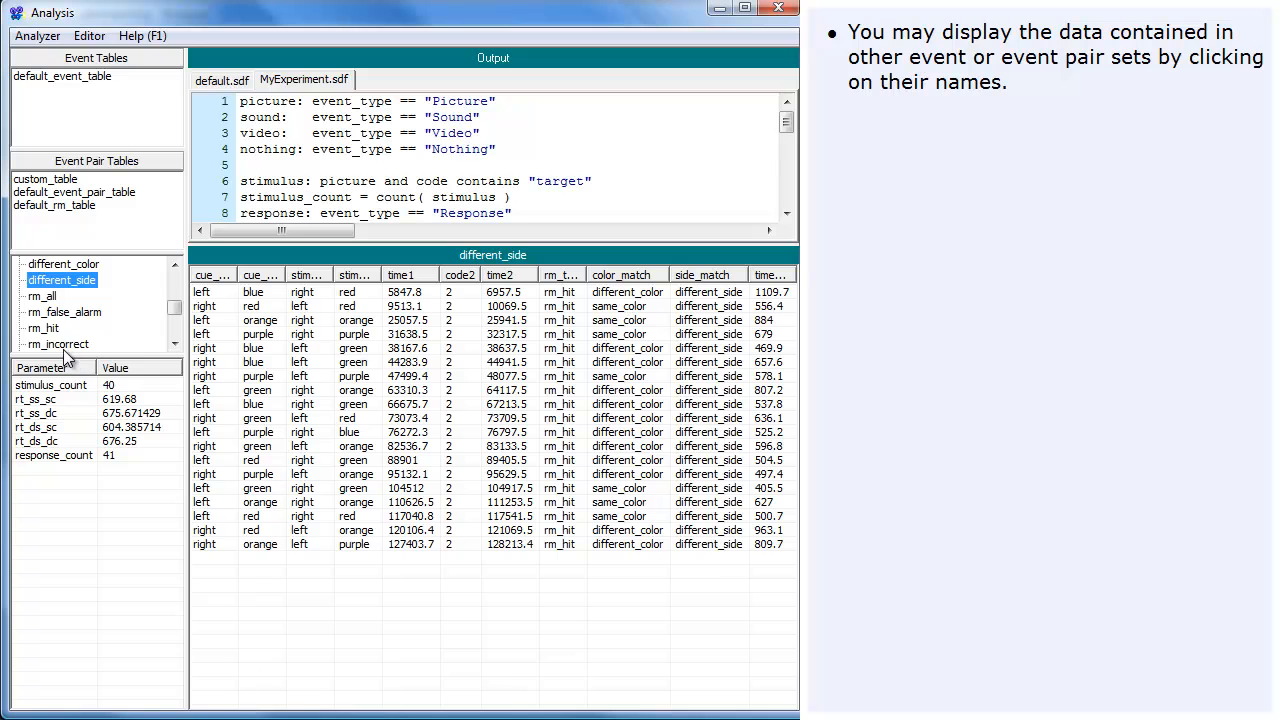
click(43, 328)
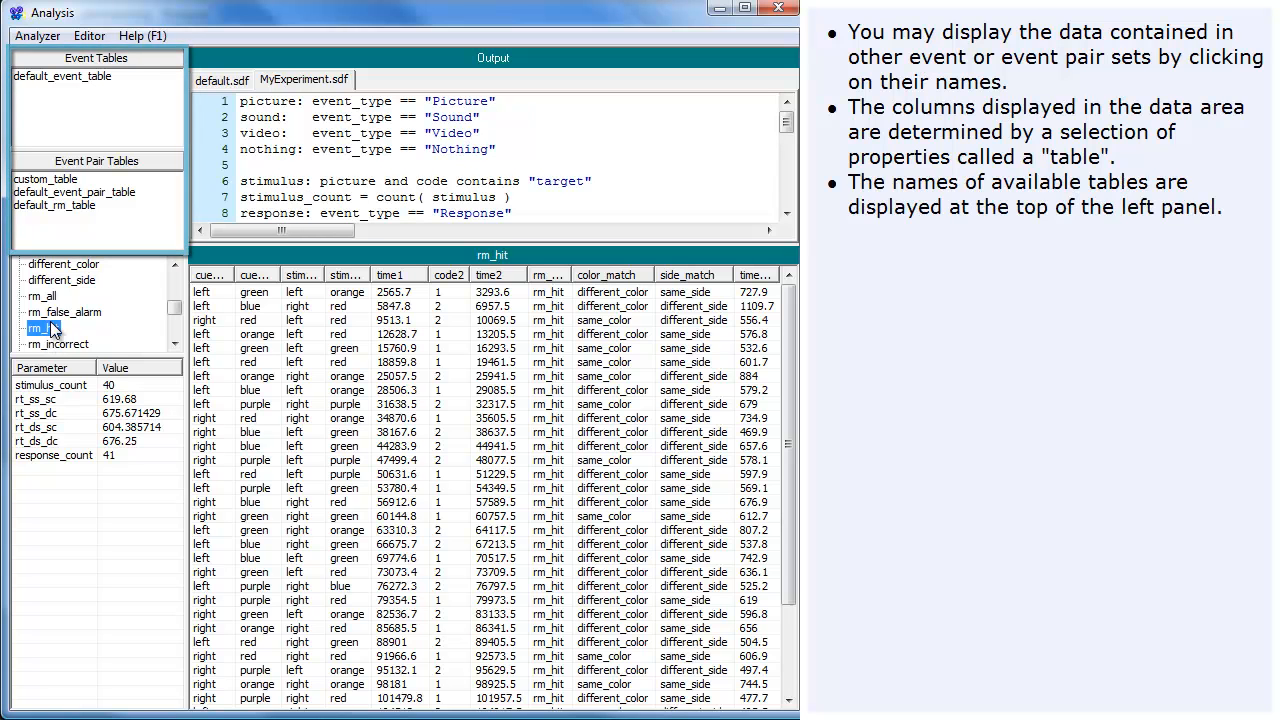
click(46, 179)
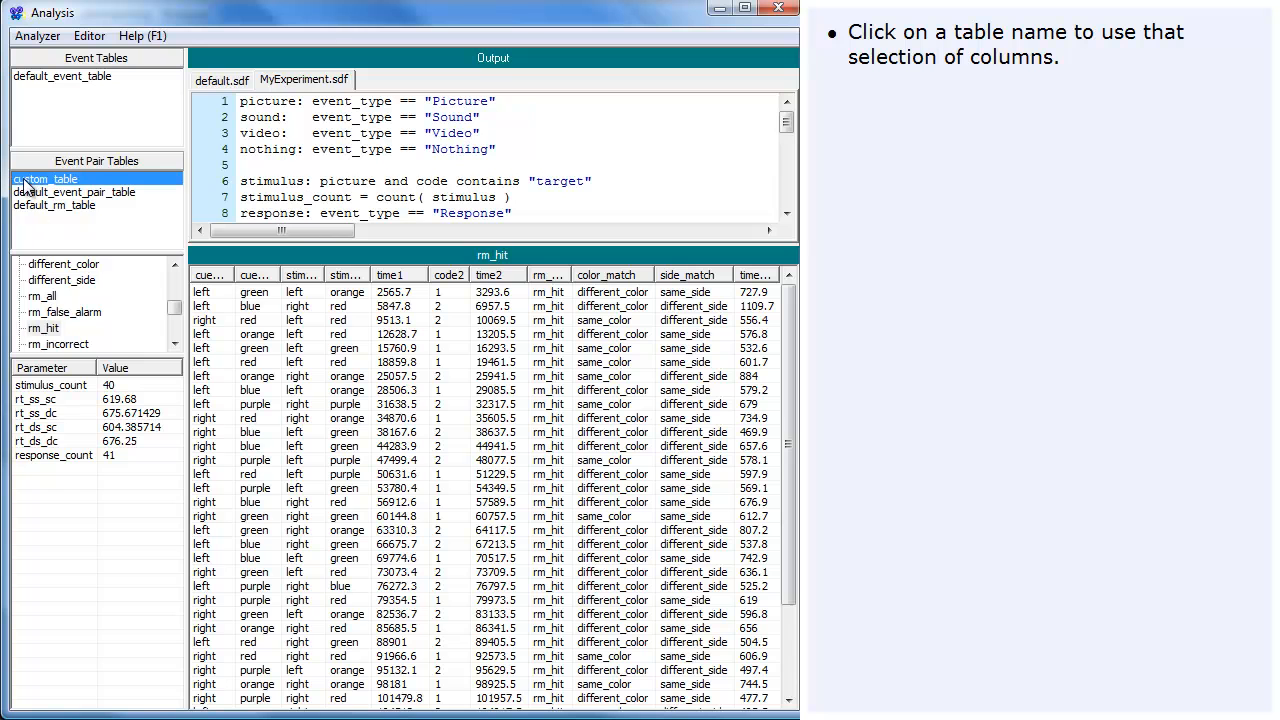
View the rm_hit pairs under custom_table, then default_event_pair_table, then default_rm_table columns.
click(74, 192)
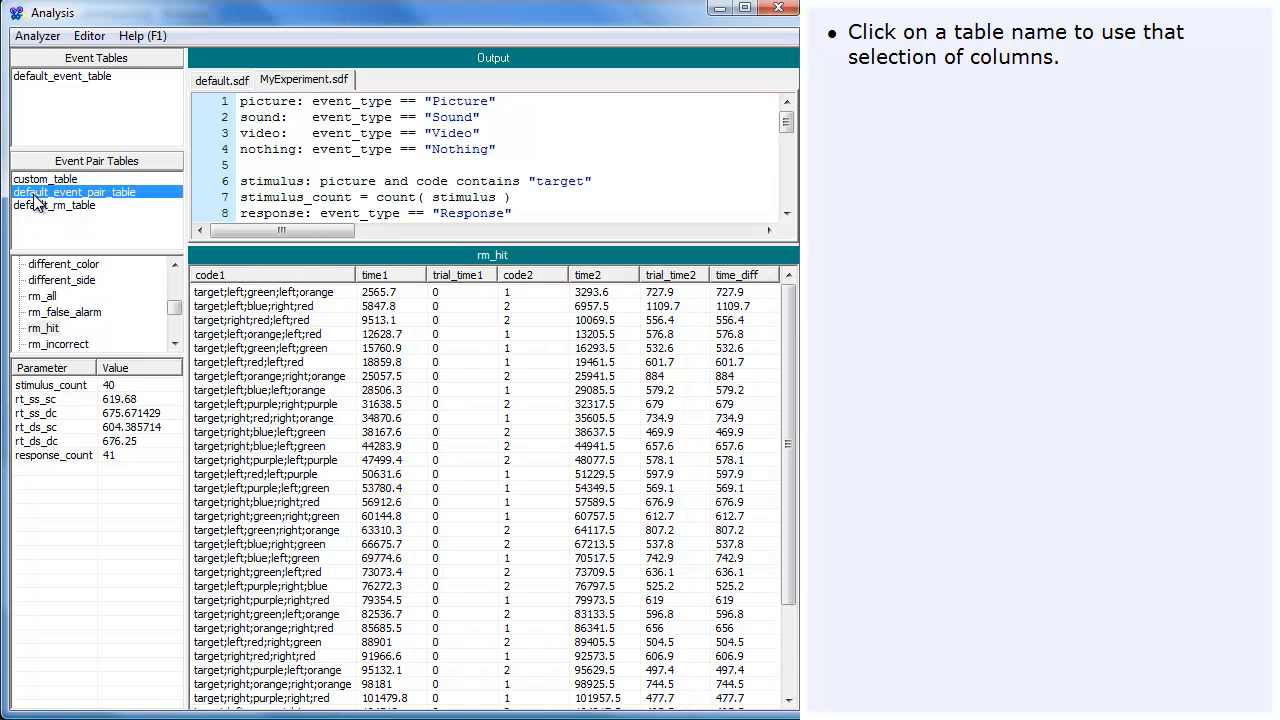
click(55, 205)
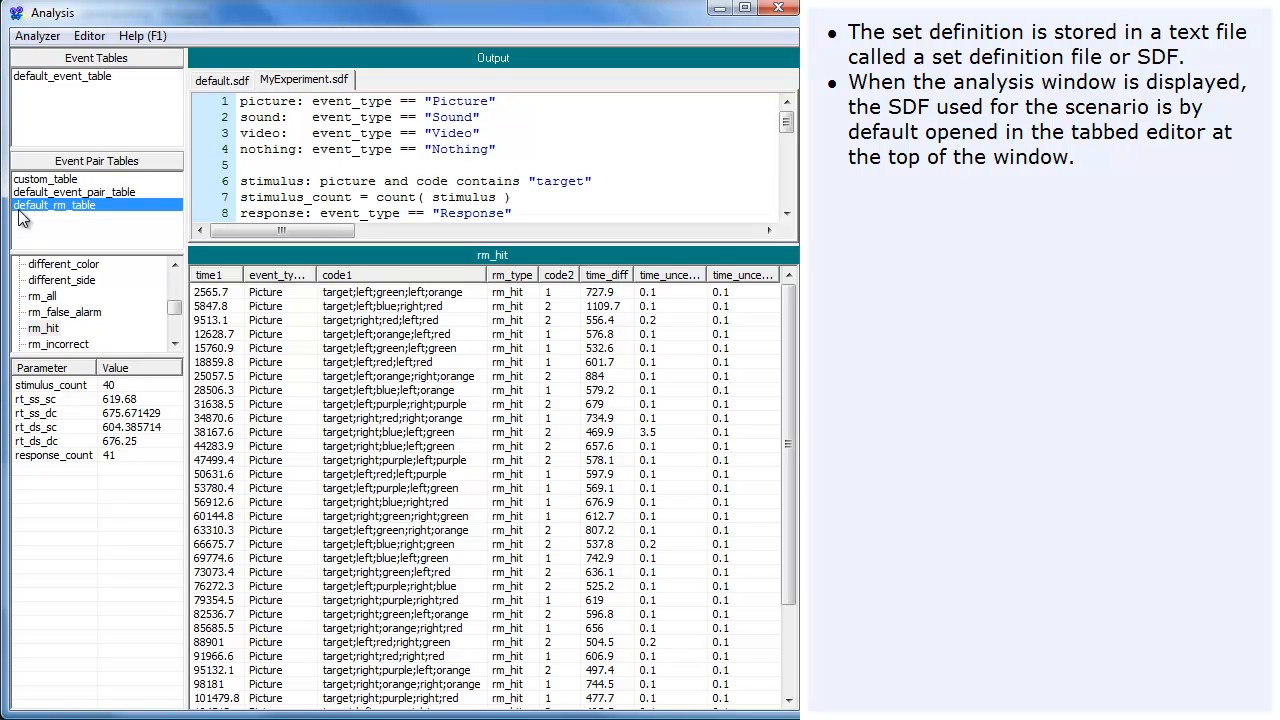
click(55, 205)
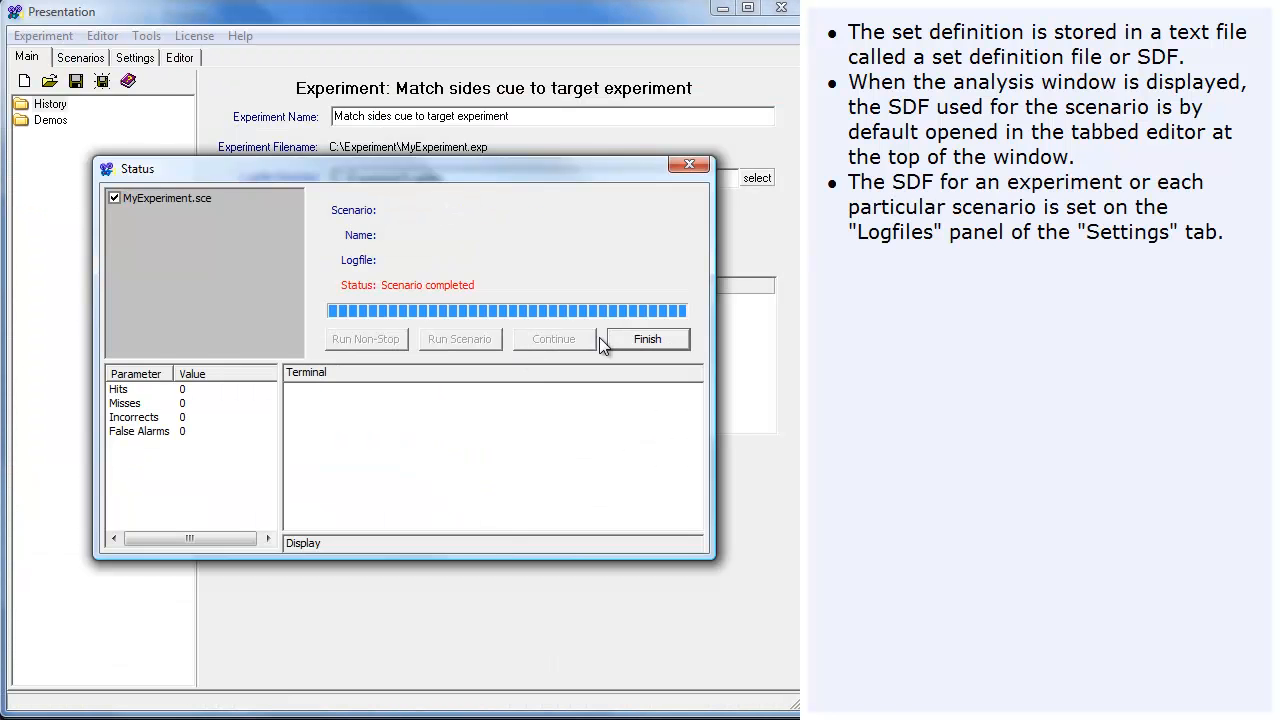
Finish the completed MyExperiment.sce run from the Status dialog.
click(647, 338)
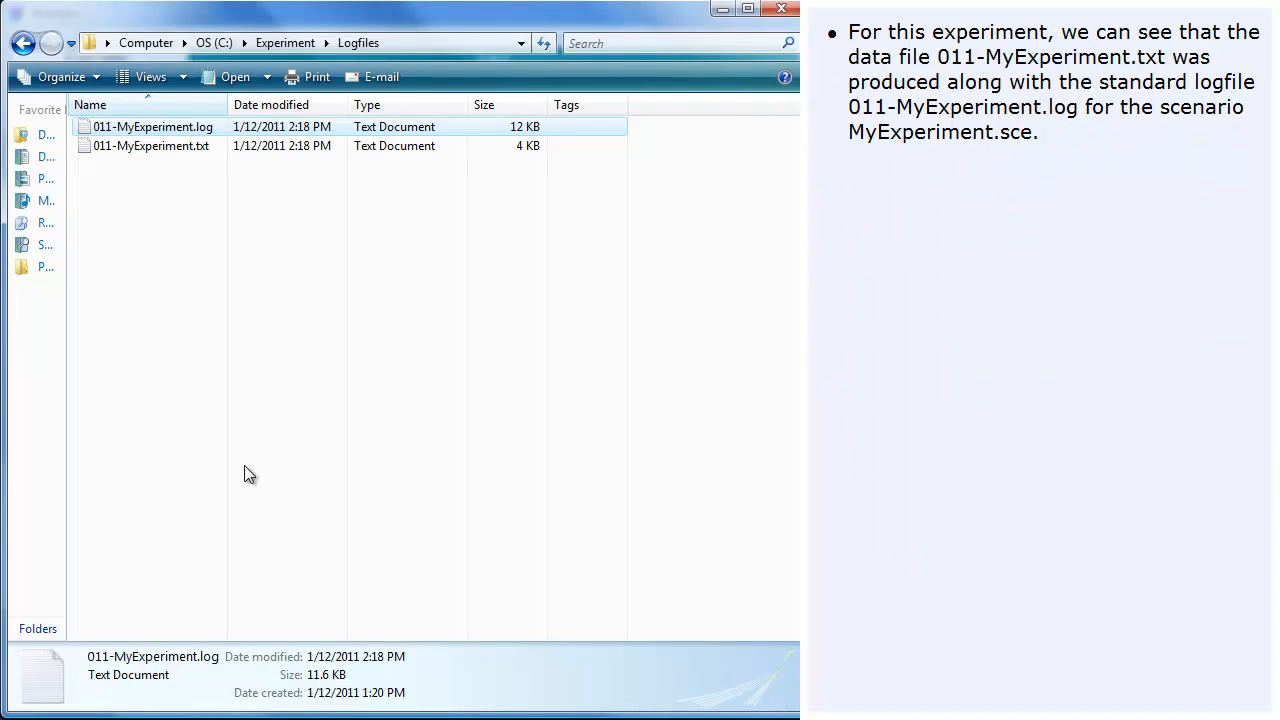
Select and open the 011-MyExperiment.txt data file in the Logfiles folder.
click(150, 145)
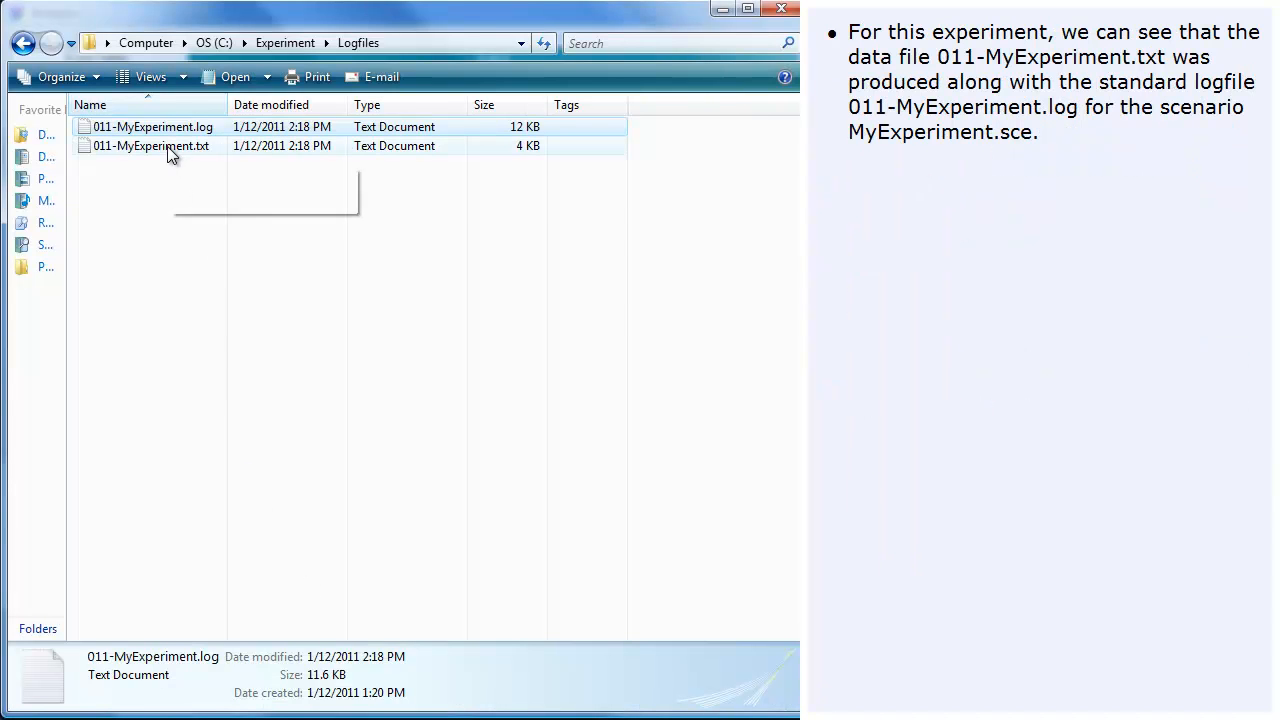
click(151, 146)
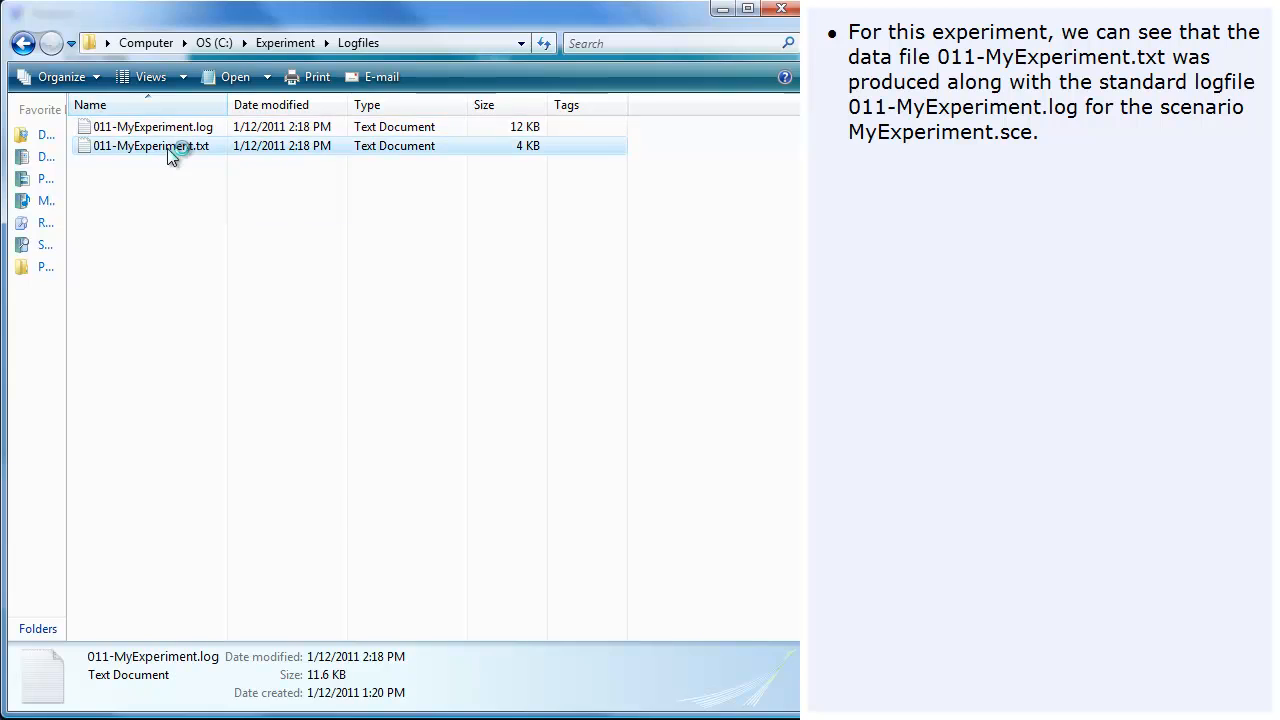
double_click(151, 146)
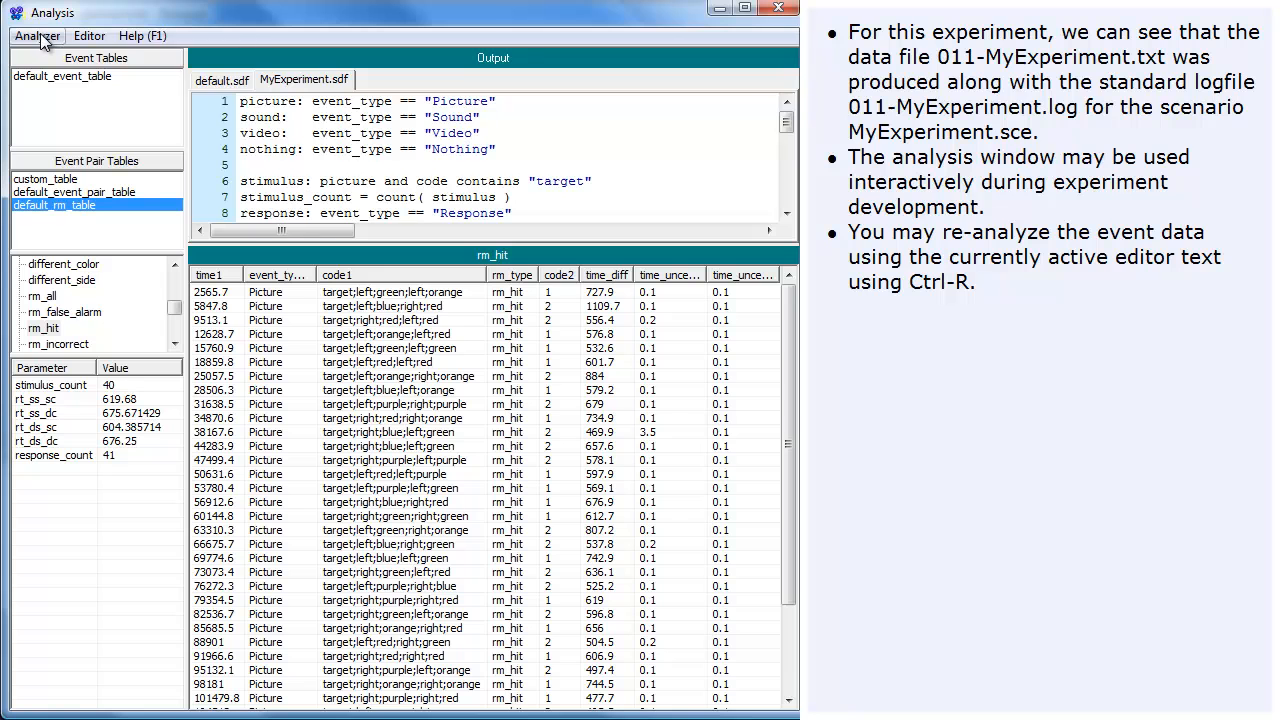
Run Analyzer > Analyze to produce the Output tab, then return to the MyExperiment.sdf definition.
click(37, 36)
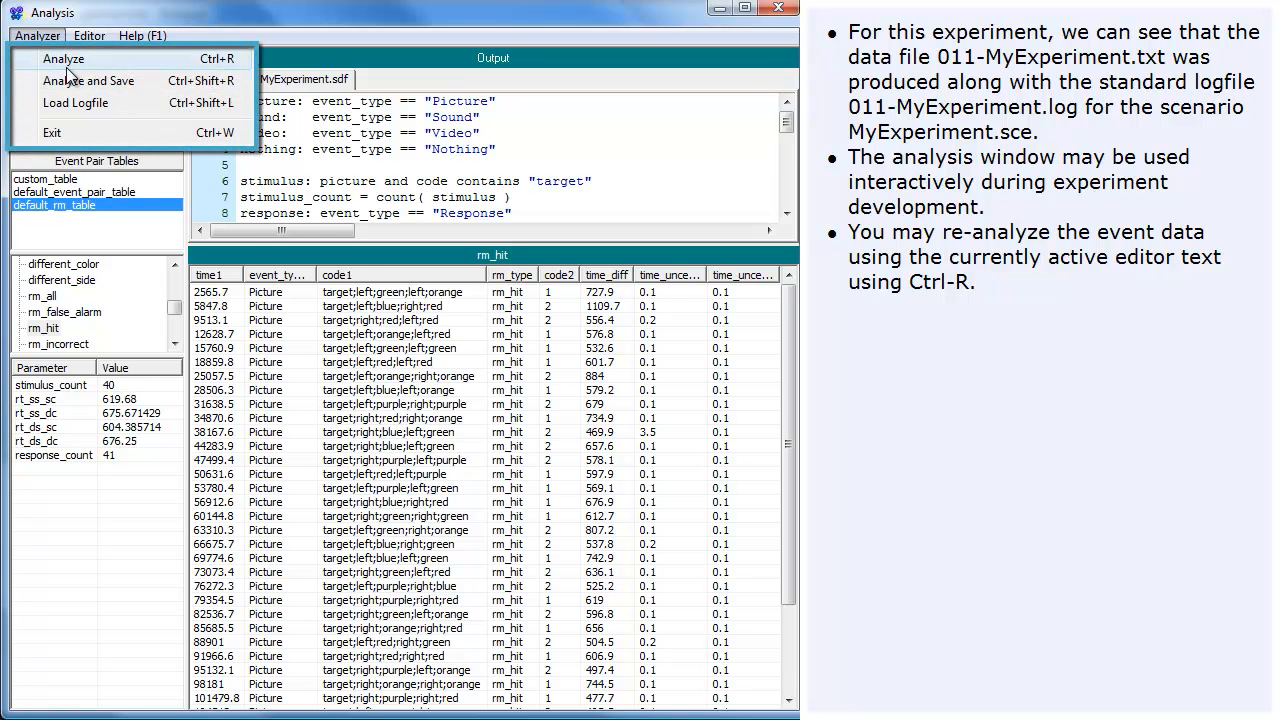
click(63, 58)
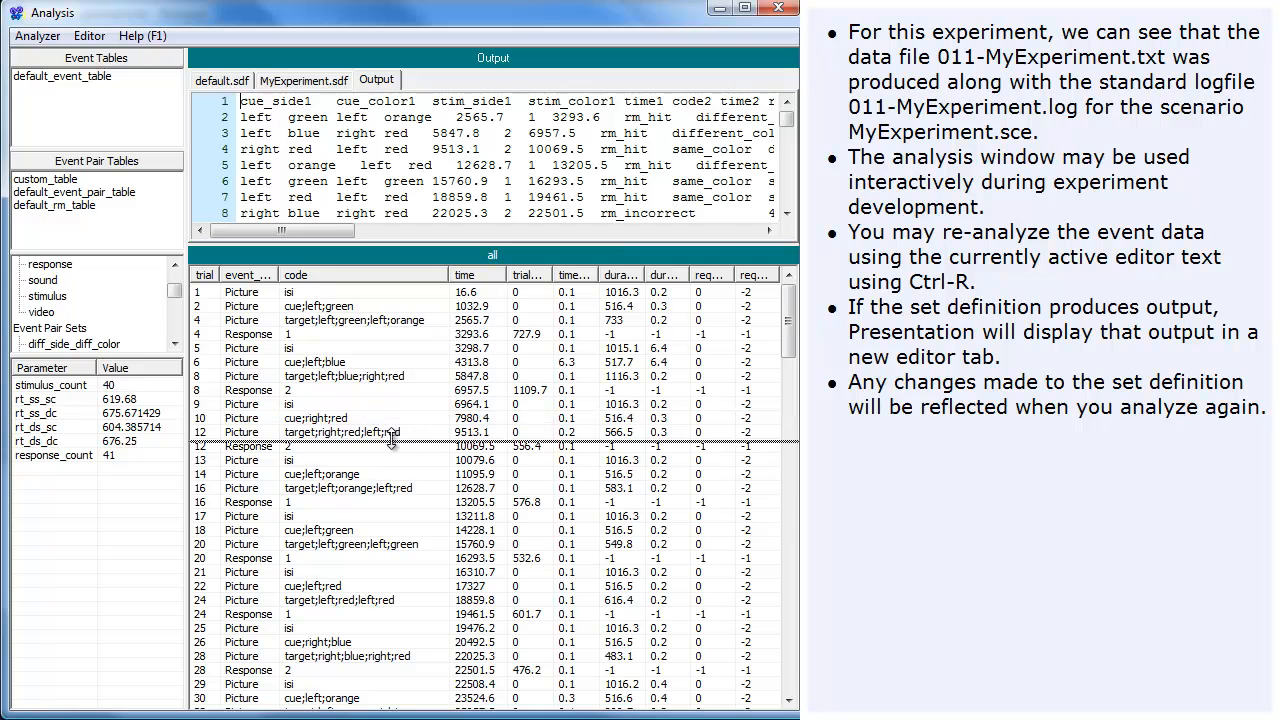
click(303, 80)
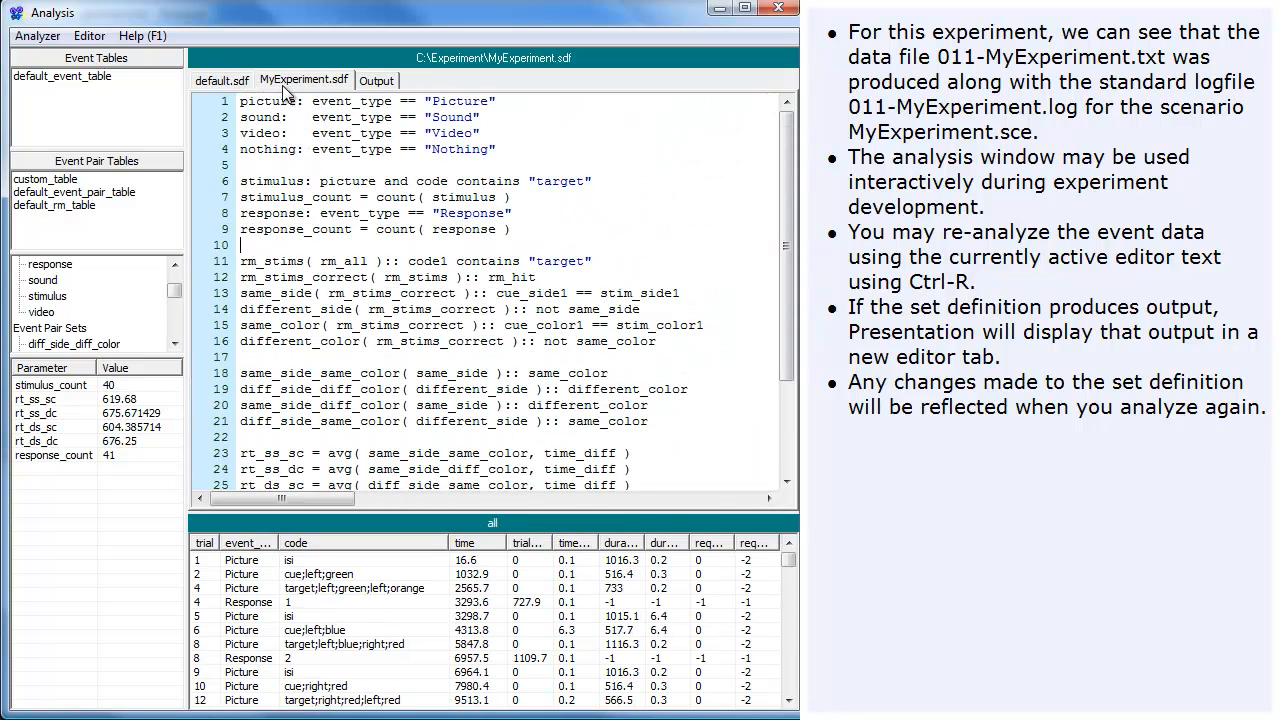
Insert subject1 before cue_side1 in custom_table and view the regenerated output listing subject 011.
scroll(down, 3)
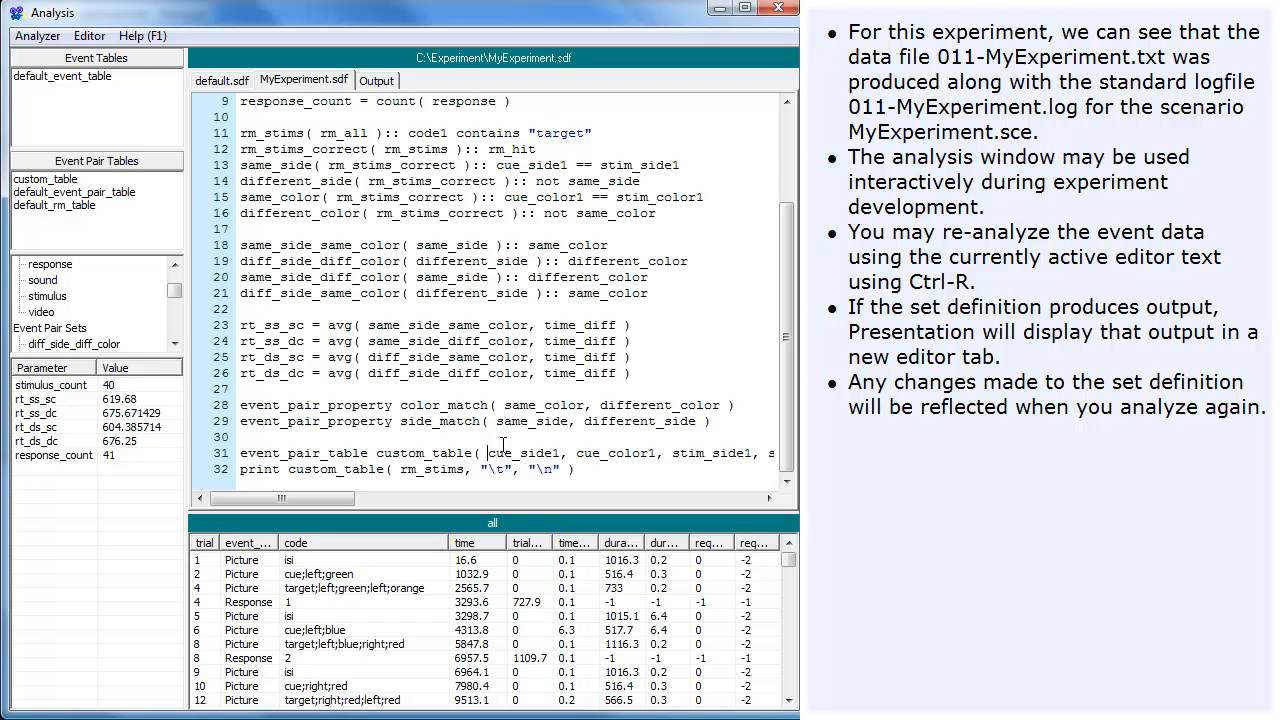
text(subject)
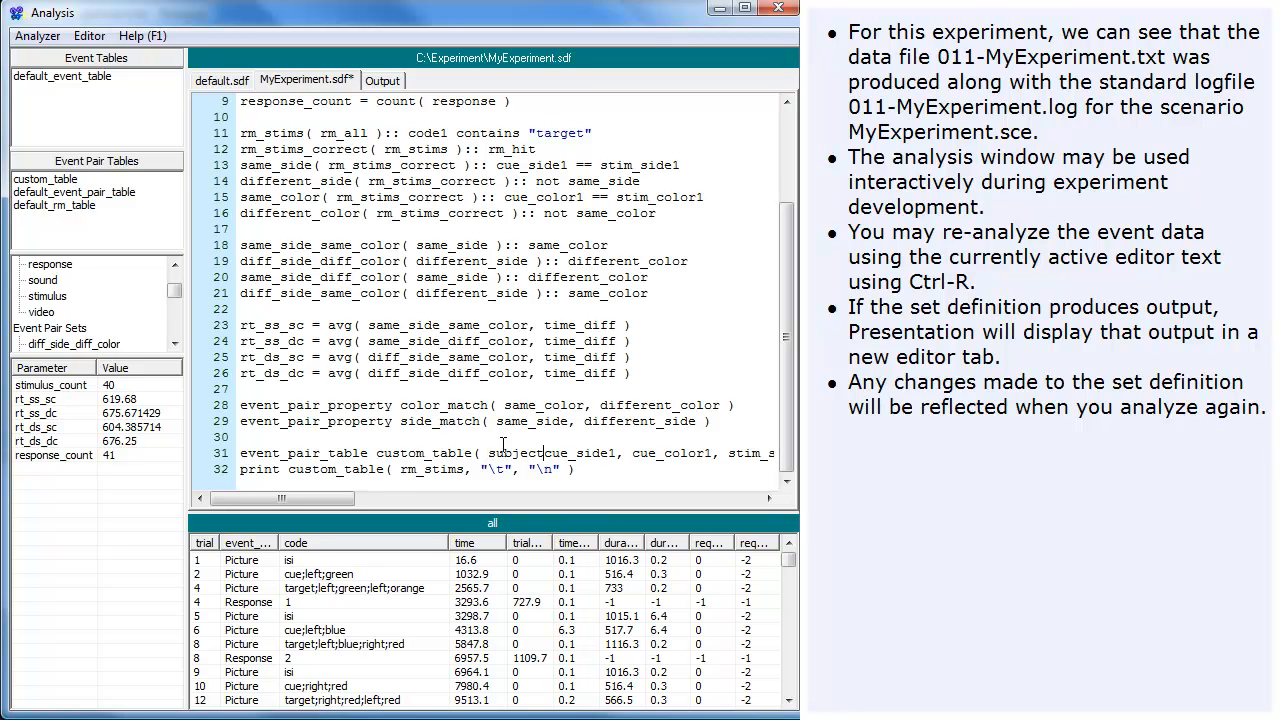
text(1,)
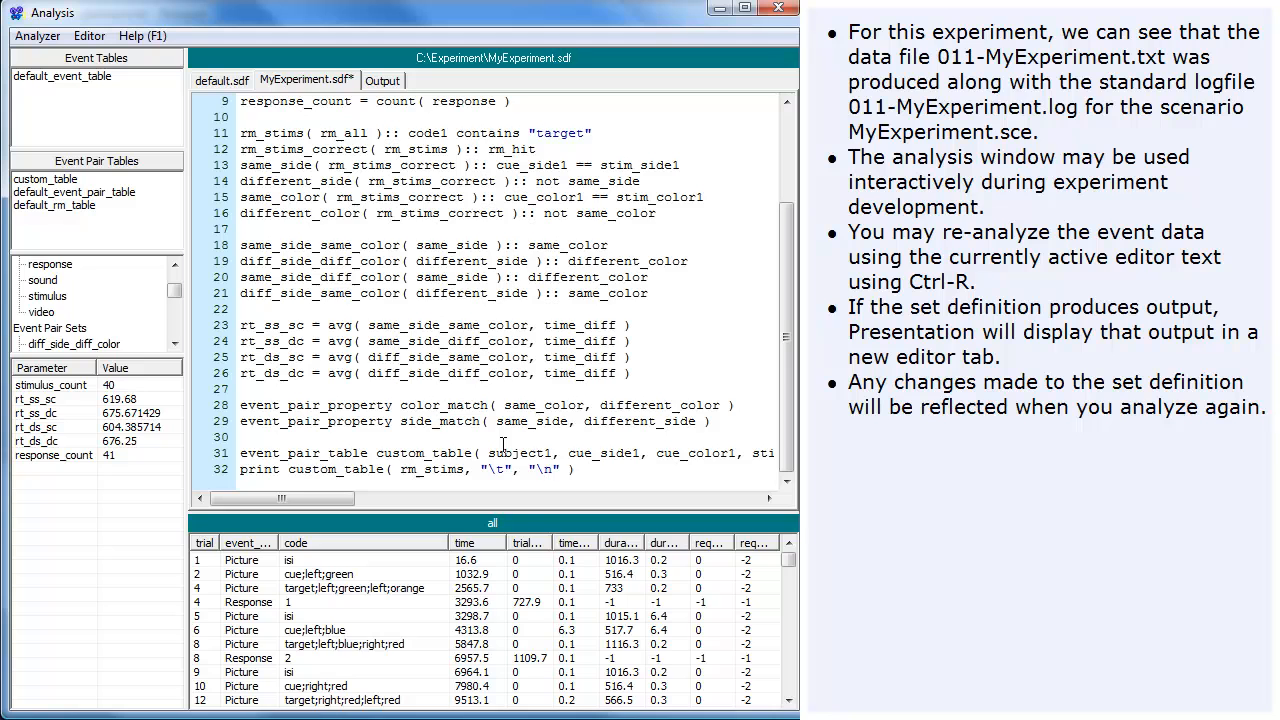
click(382, 80)
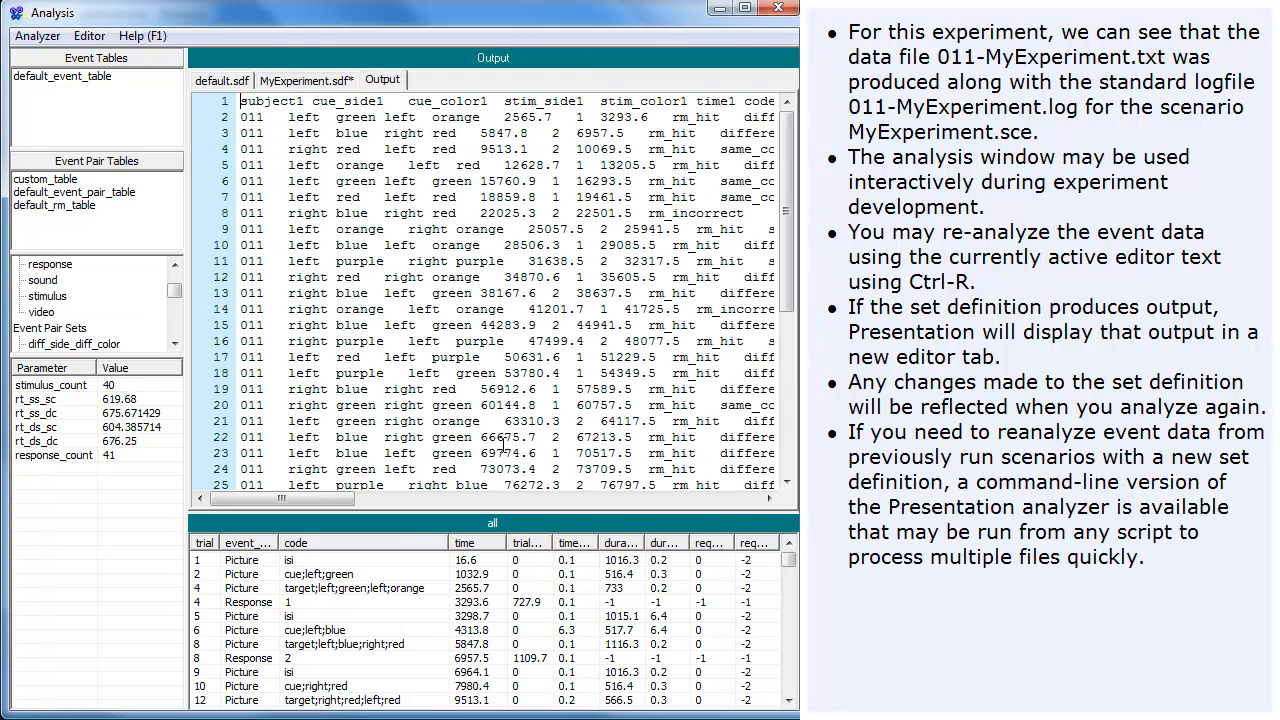